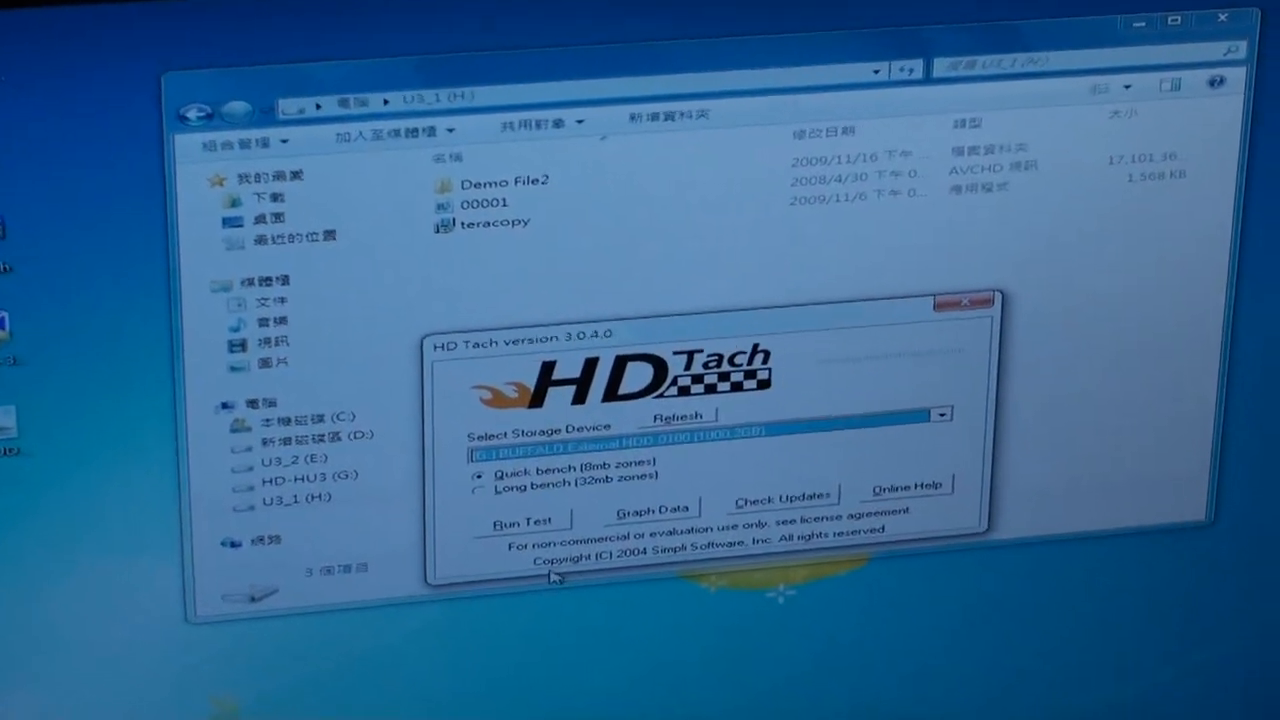
# Step: Start the Quick bench run on the selected Buffalo external USB drive
pyautogui.click(520, 520)
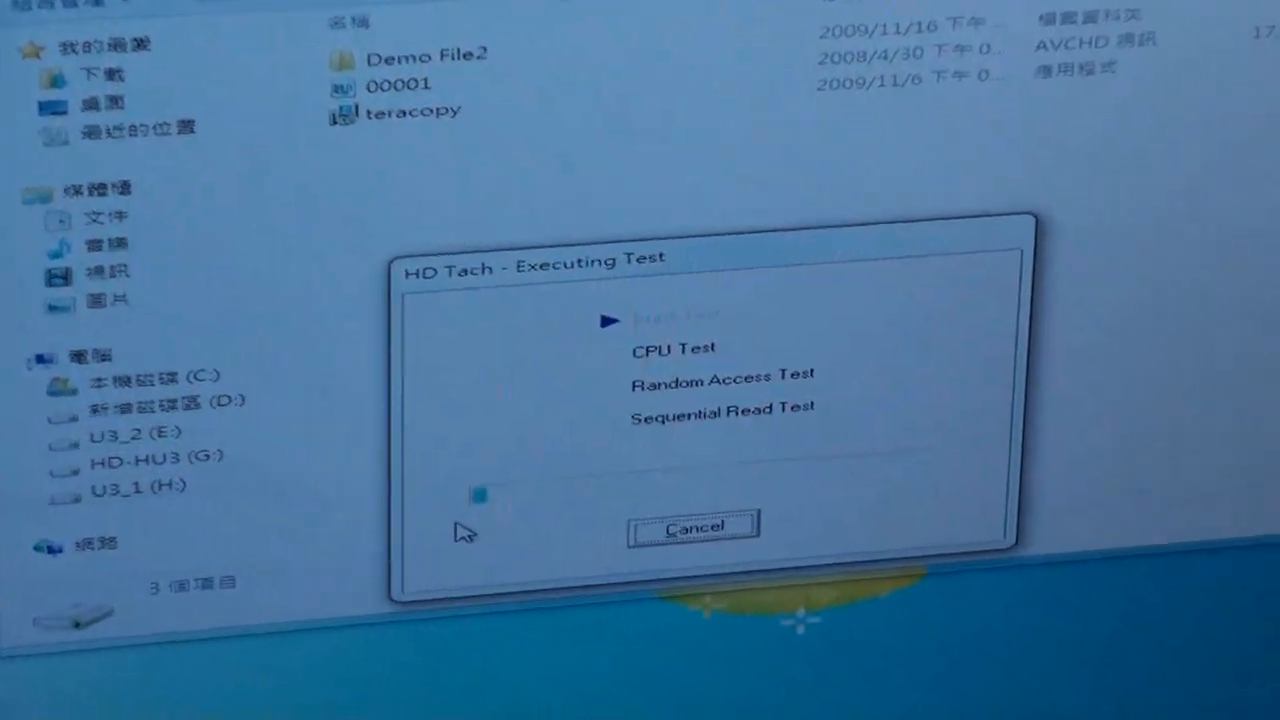